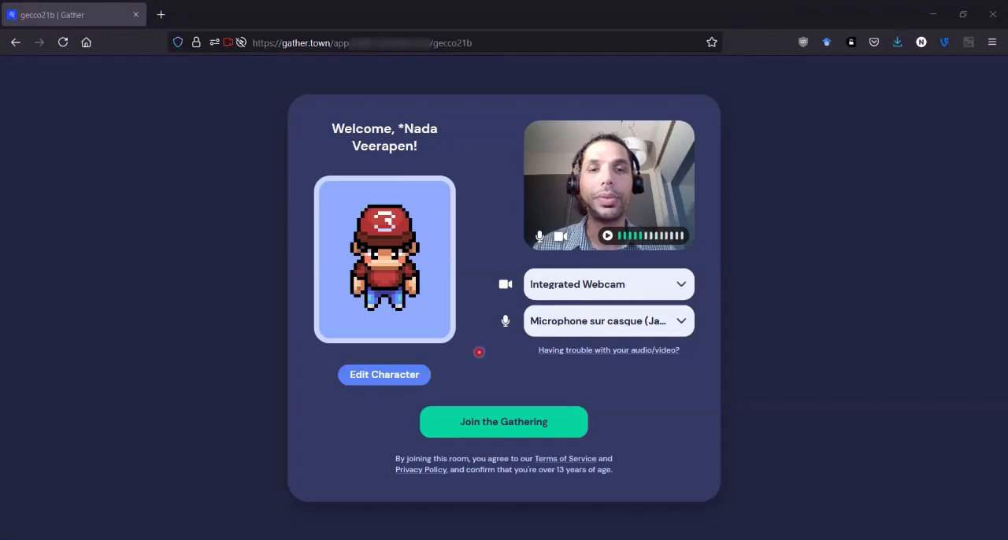
mouse_move(484, 363)
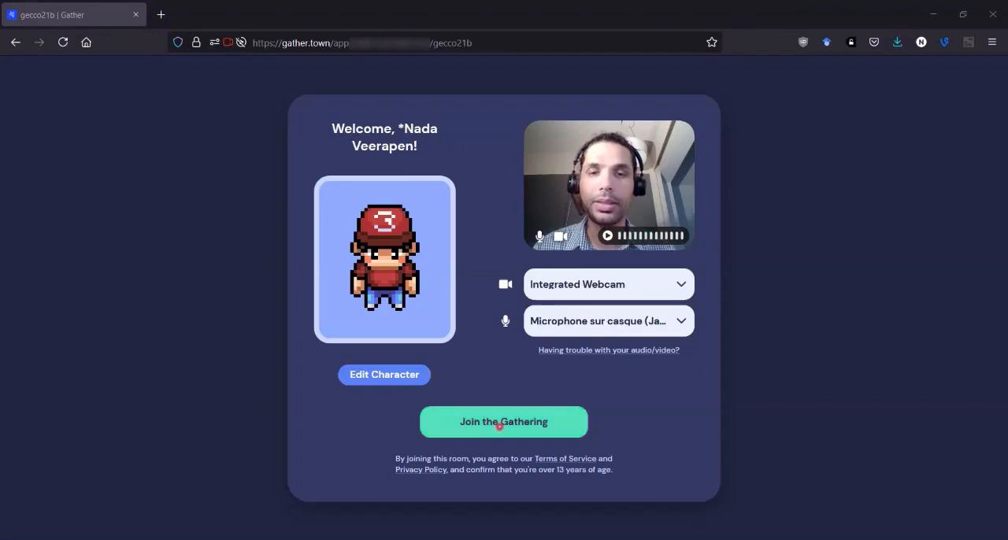
Join the gecco21b gathering, then close the Poster Room 1 map after reviewing it.
click(503, 421)
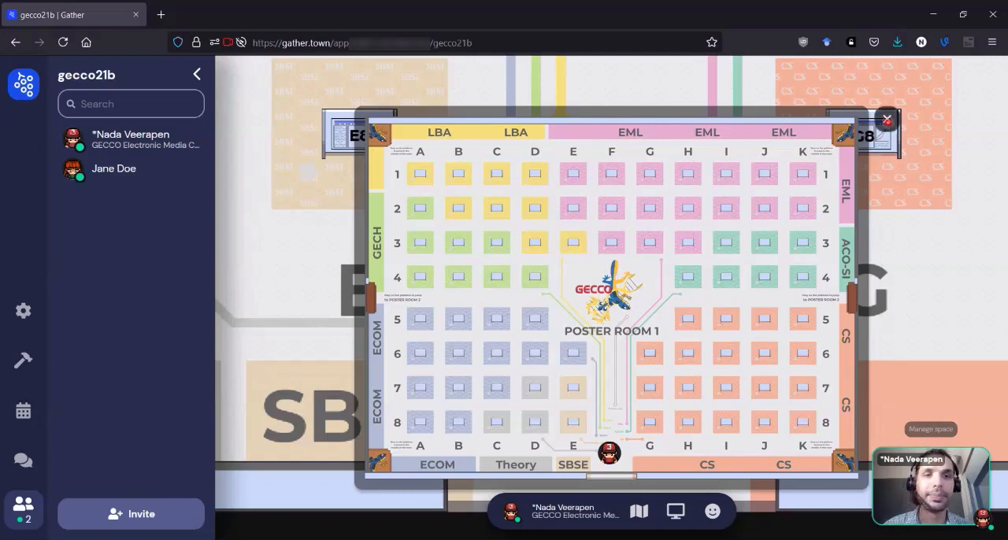
click(886, 119)
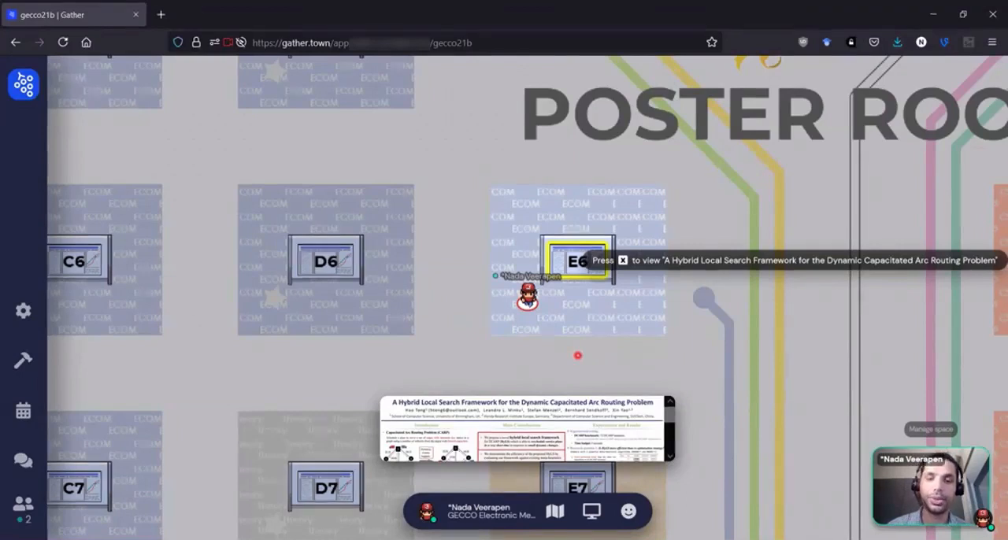
View the E6 Hybrid Local Search Framework poster full-size, then close it.
key(x)
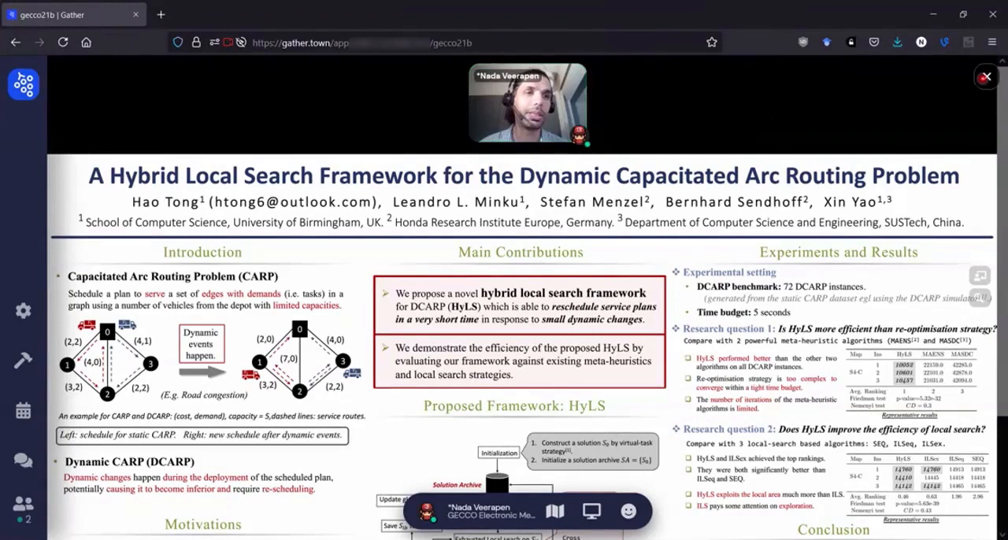
click(986, 77)
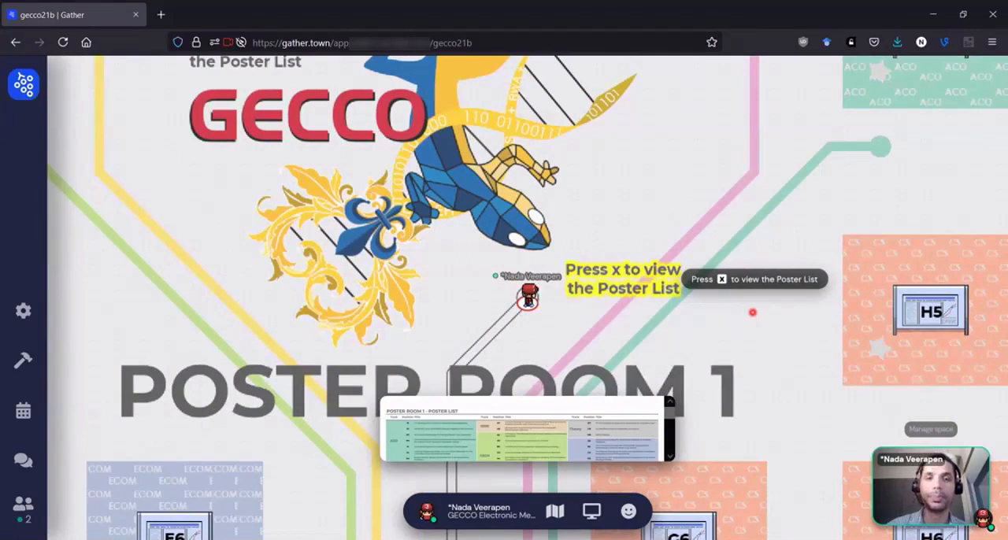
Open the Poster Room 1 poster list and scroll down through its tracks and titles.
key(x)
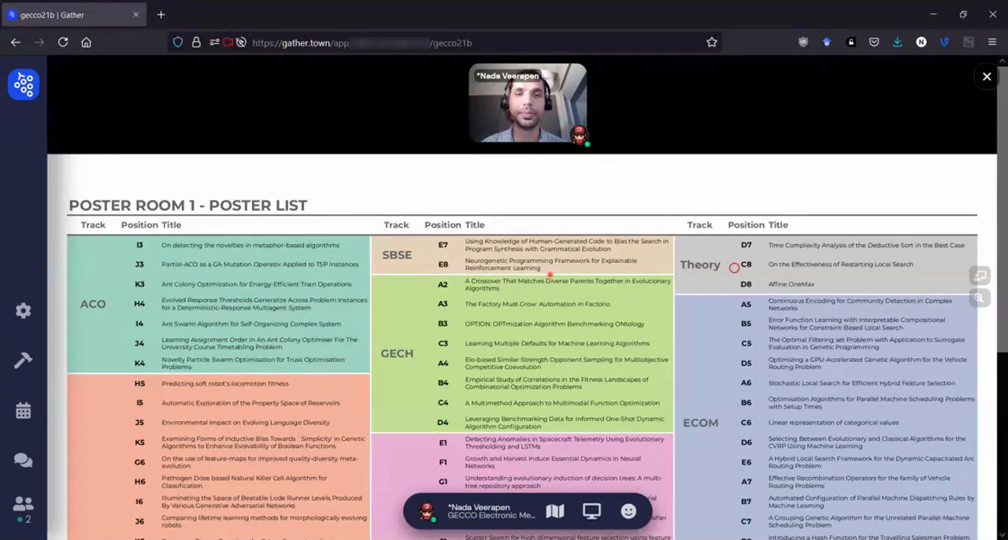
scroll(down, 3)
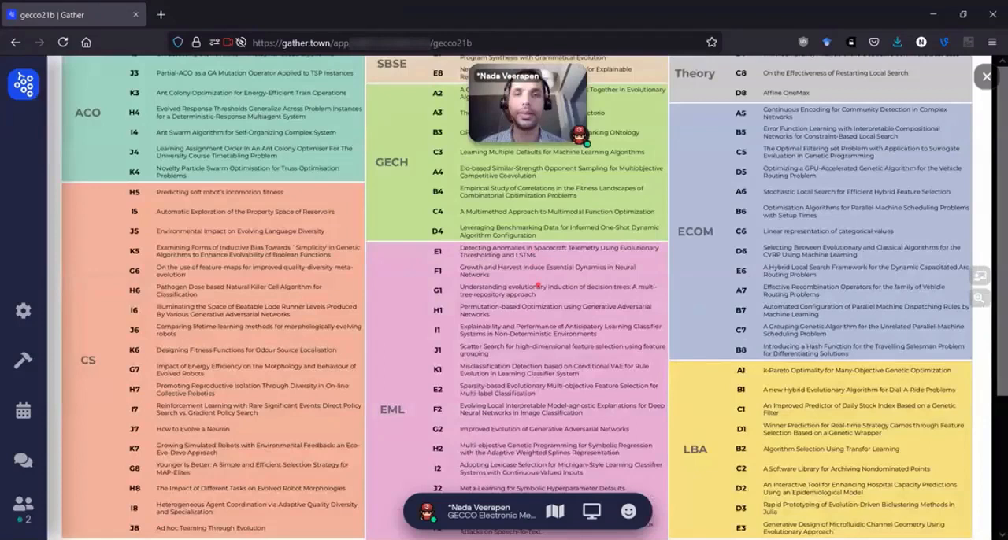
scroll(down, 3)
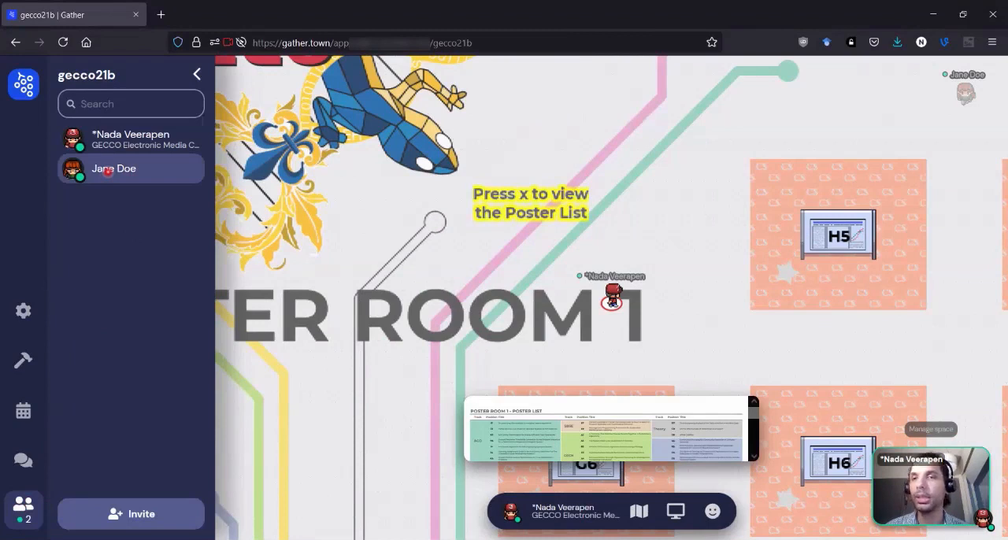
Locate Jane Doe on the map from her participant options, then stop locating her.
click(114, 169)
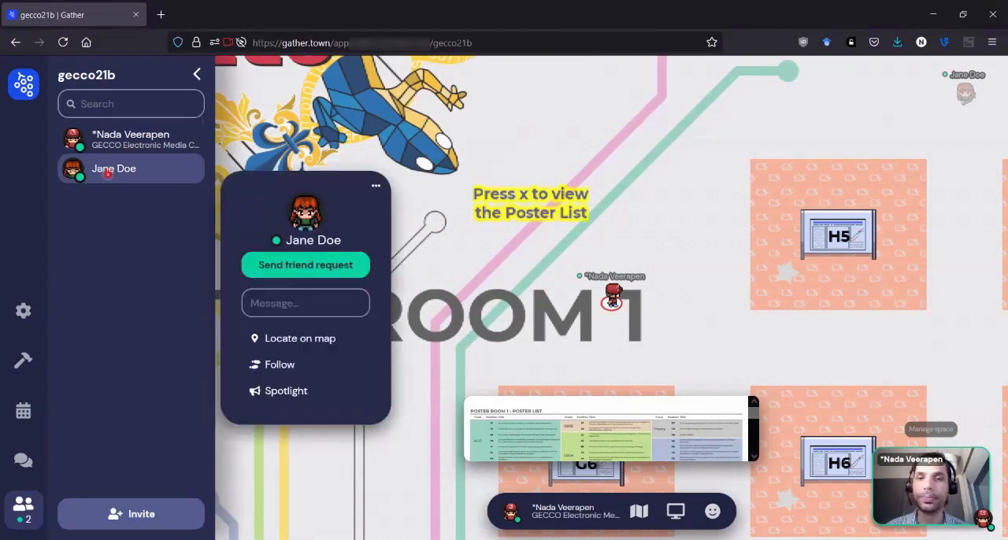
mouse_move(306, 338)
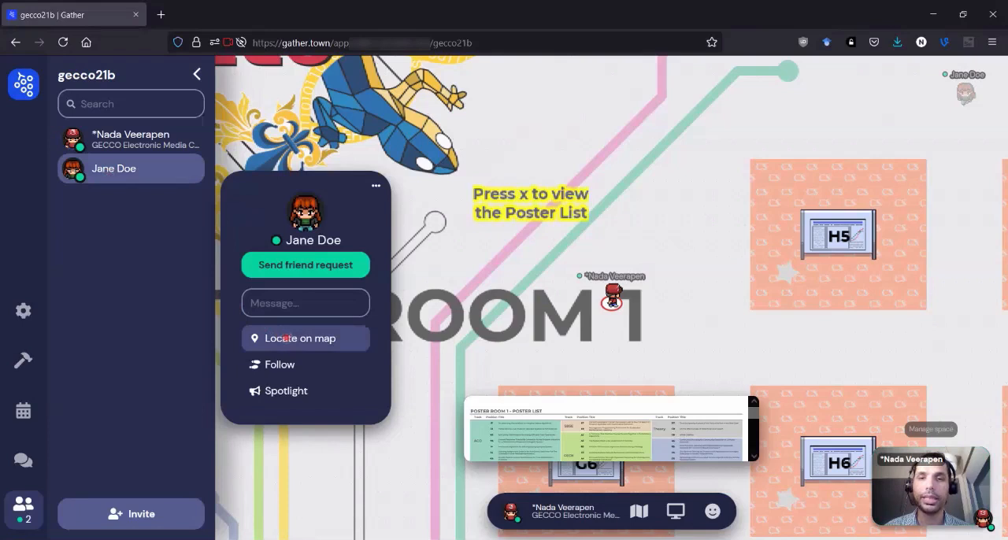
click(301, 338)
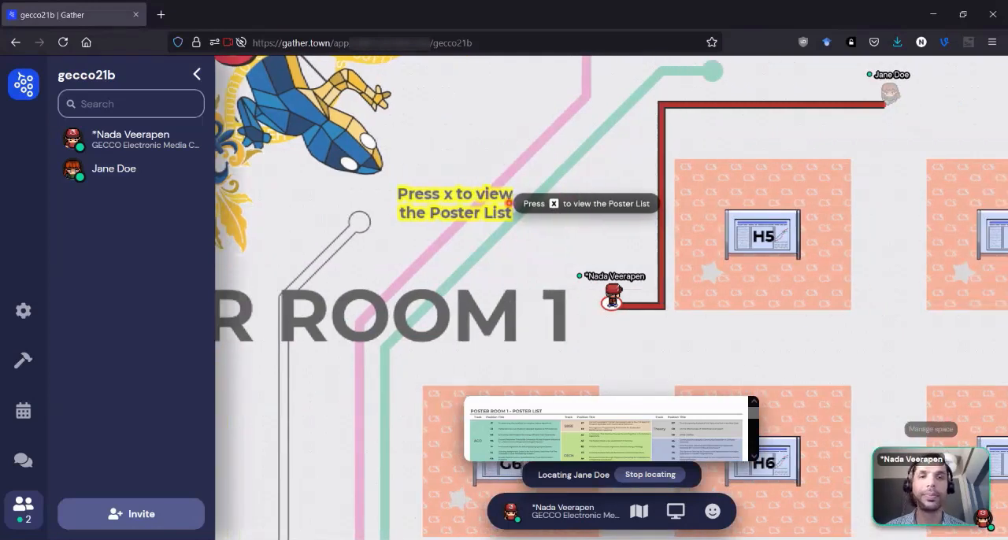
click(114, 169)
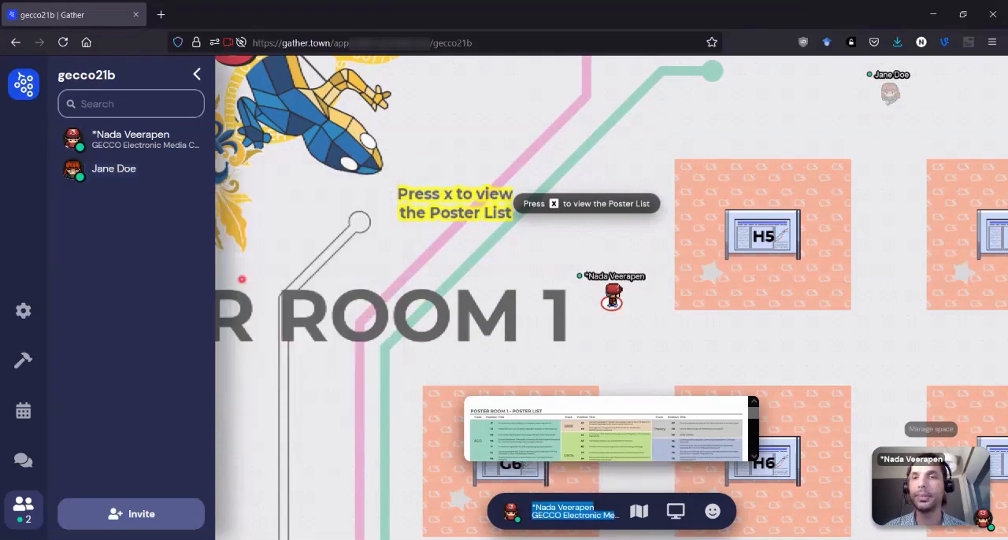
Follow Jane Doe from her profile card to the Poster Room 2 portal, then stop following.
click(114, 168)
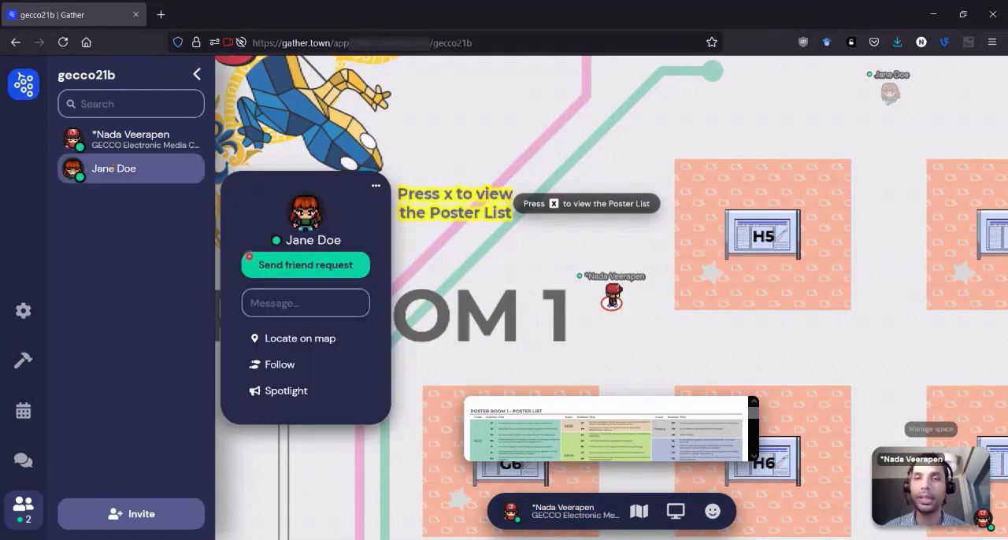
mouse_move(280, 364)
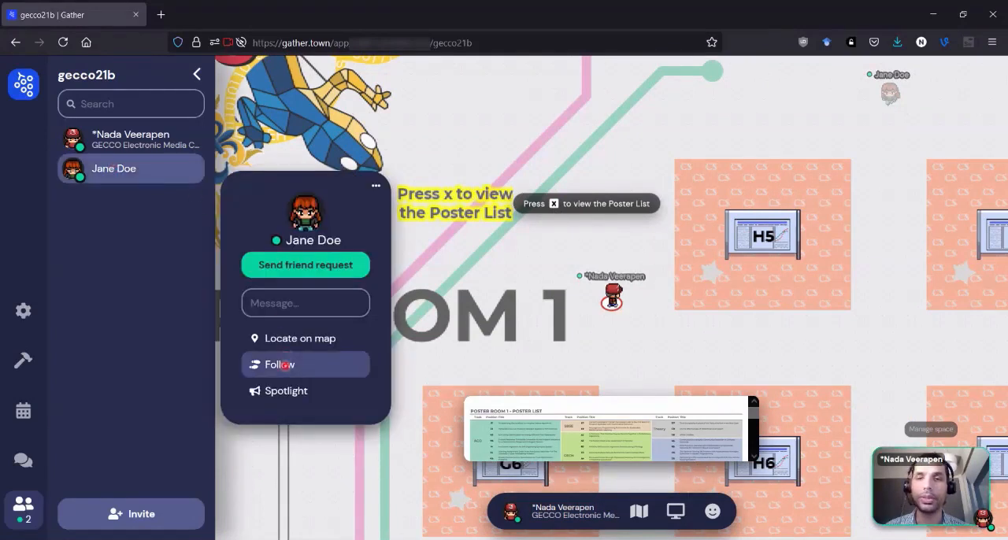
click(280, 364)
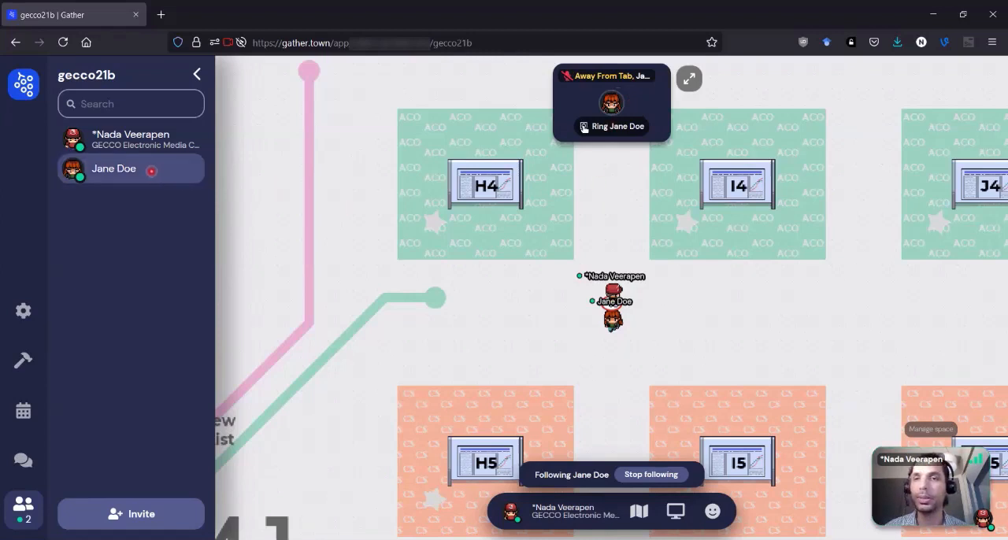
click(114, 169)
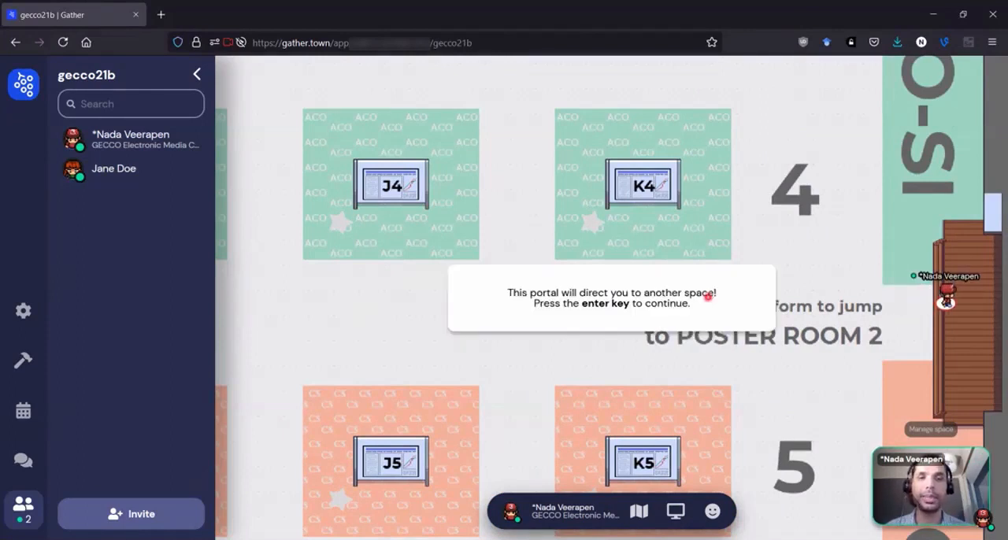
Confirm the portal jump to Poster Room 2 (the gecco21c space).
key(enter)
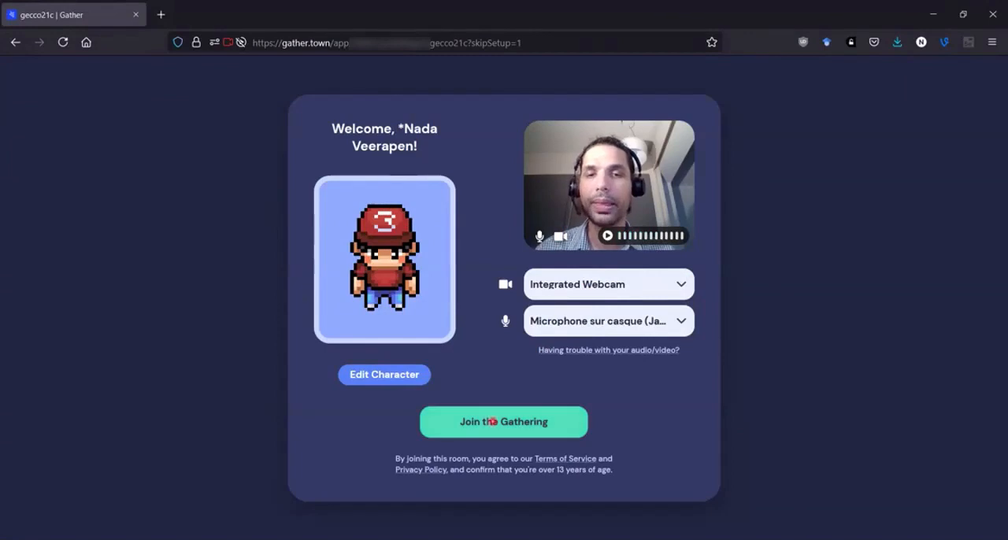
Join the gecco21c Poster Room 2 space from its welcome screen.
click(503, 422)
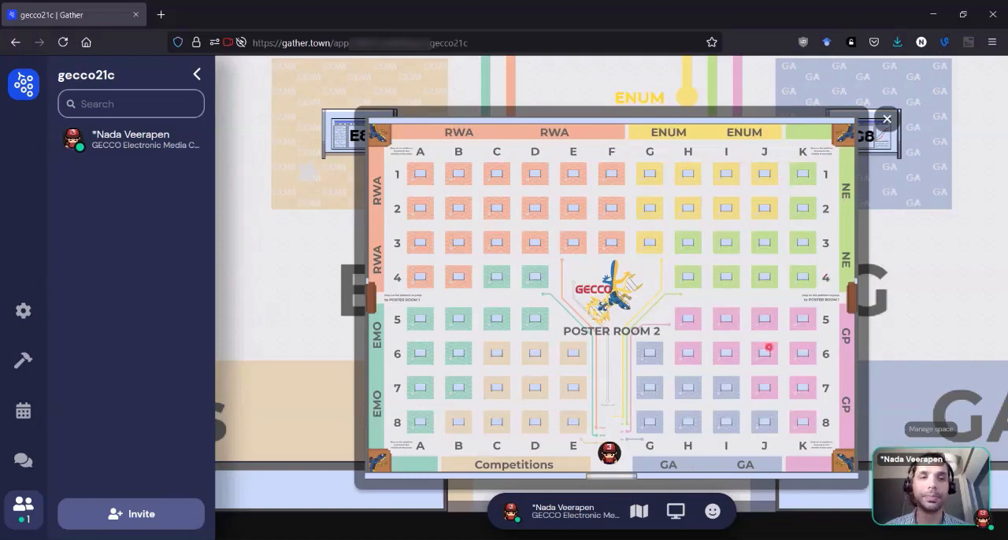
Close the Poster Room 2 overview map after reviewing its lettered poster spots.
click(886, 119)
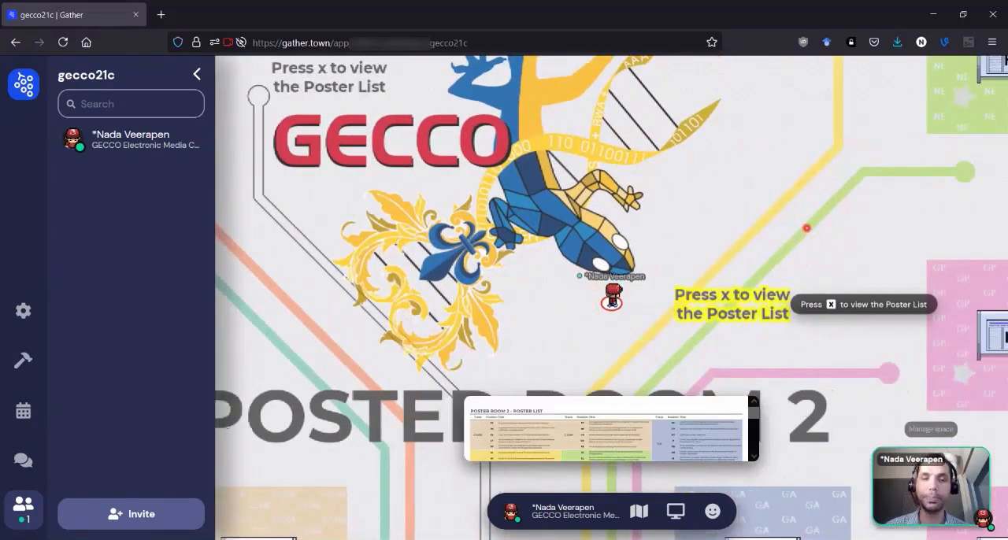
Display the Poster Room 2 poster list from the poster-list sign.
key(x)
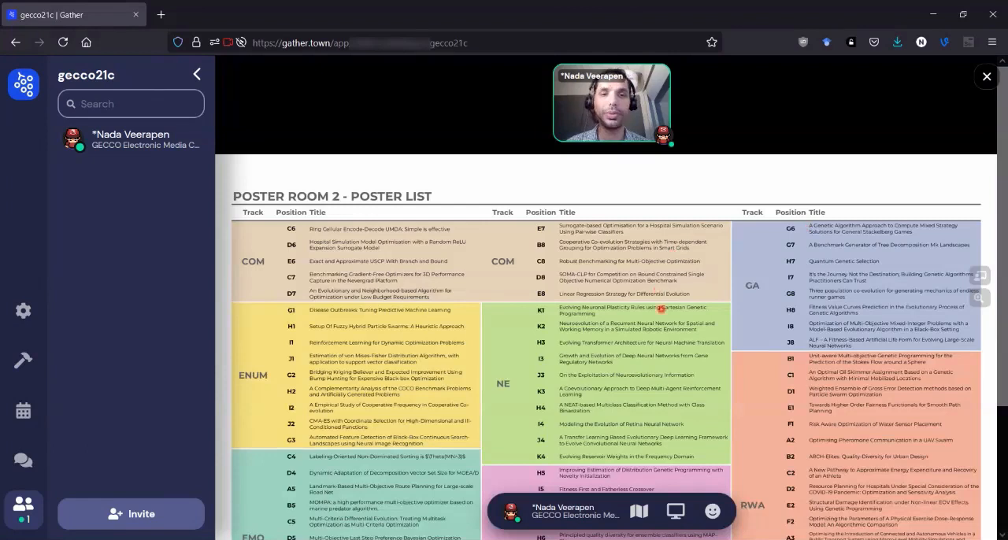